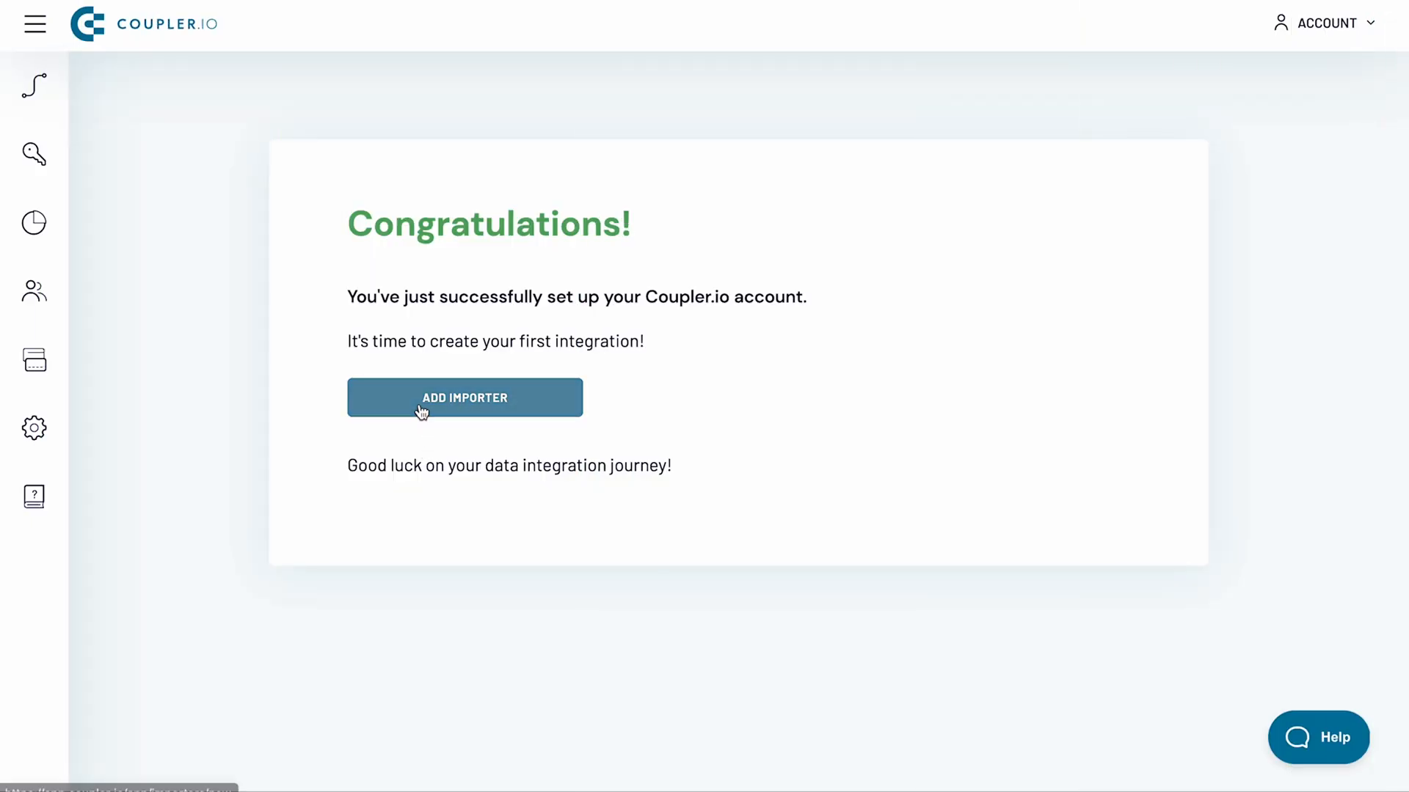
# Create a new importer with Google Sheets as both source and destination.
pyautogui.click(465, 398)
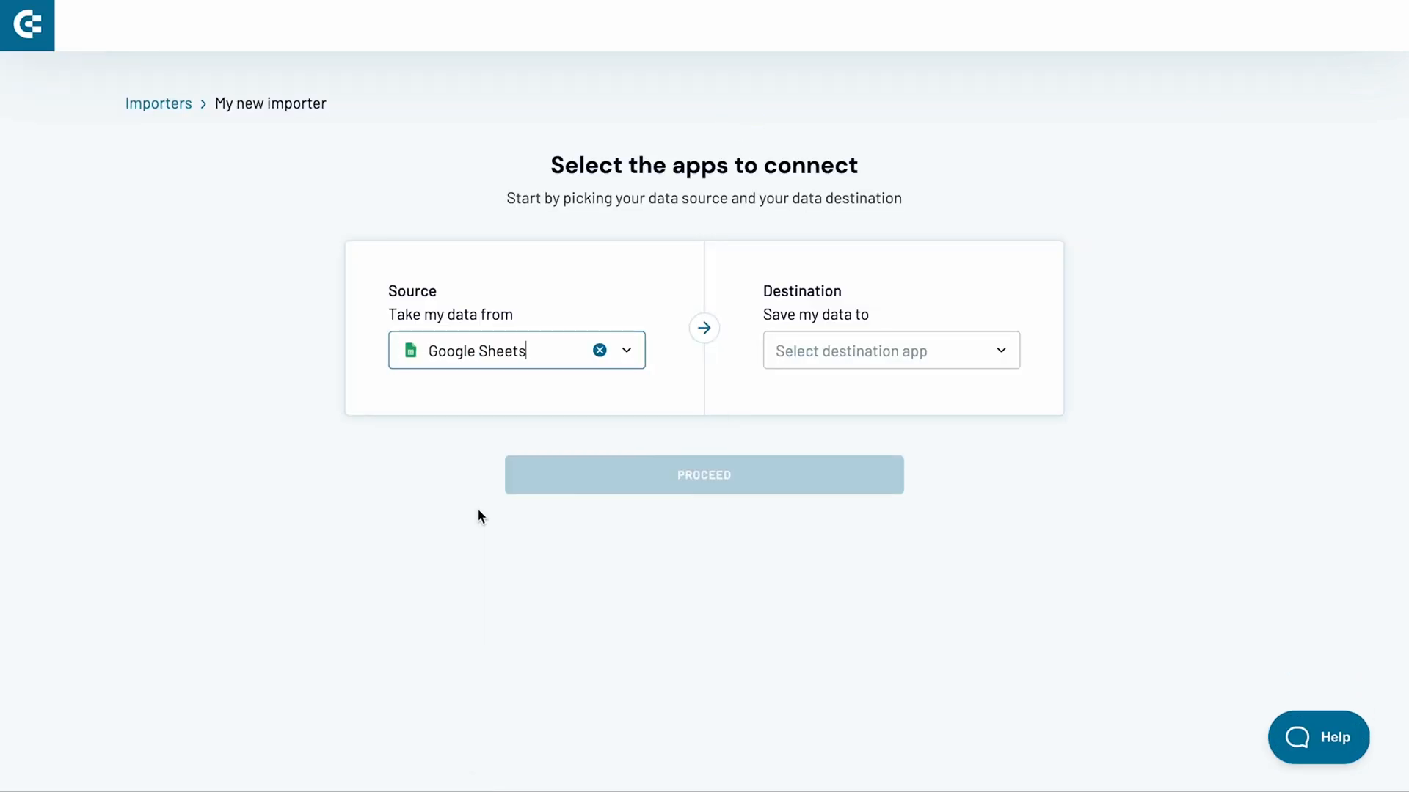
pyautogui.click(891, 351)
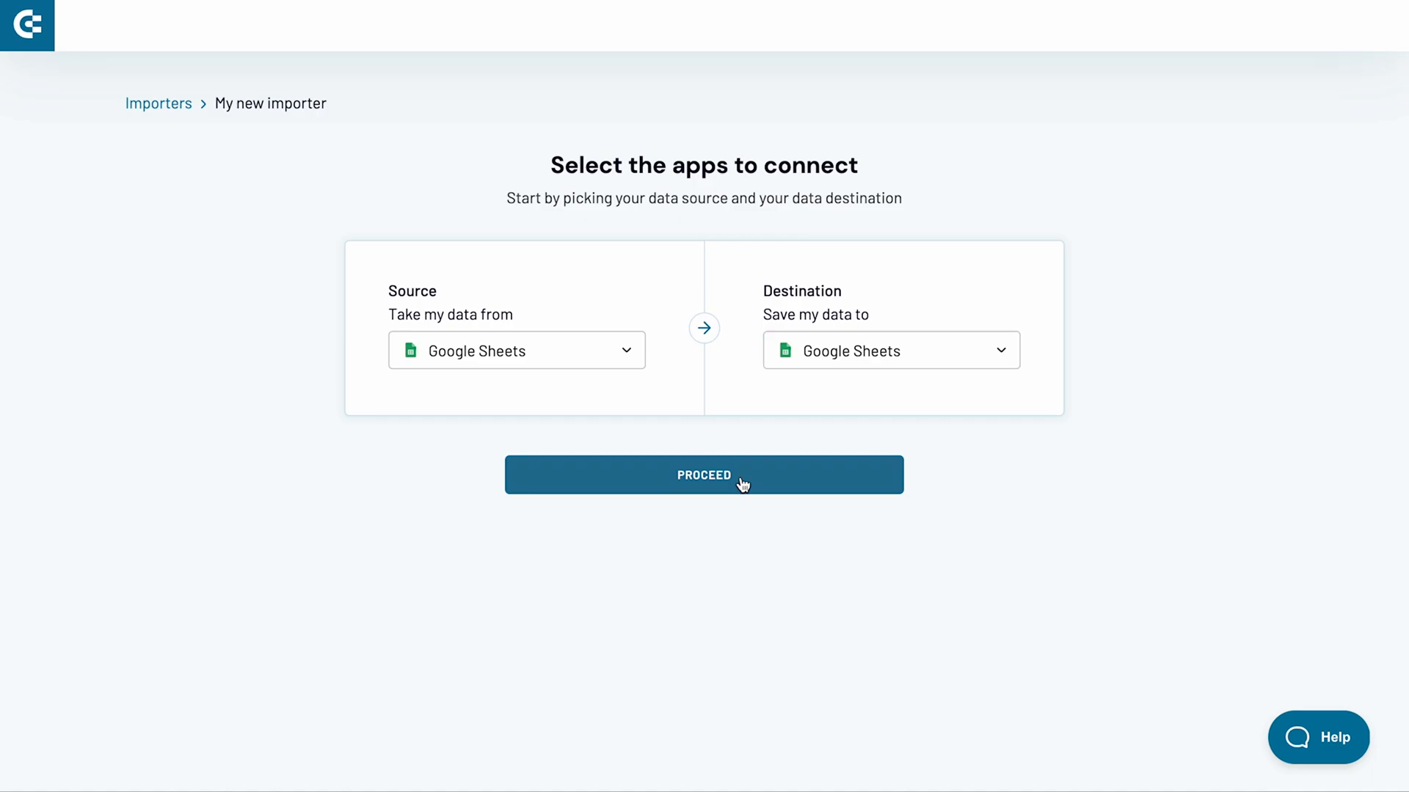
# Proceed and save Sheet1 of the Facebook Ads campaigns report as the first source.
pyautogui.click(703, 474)
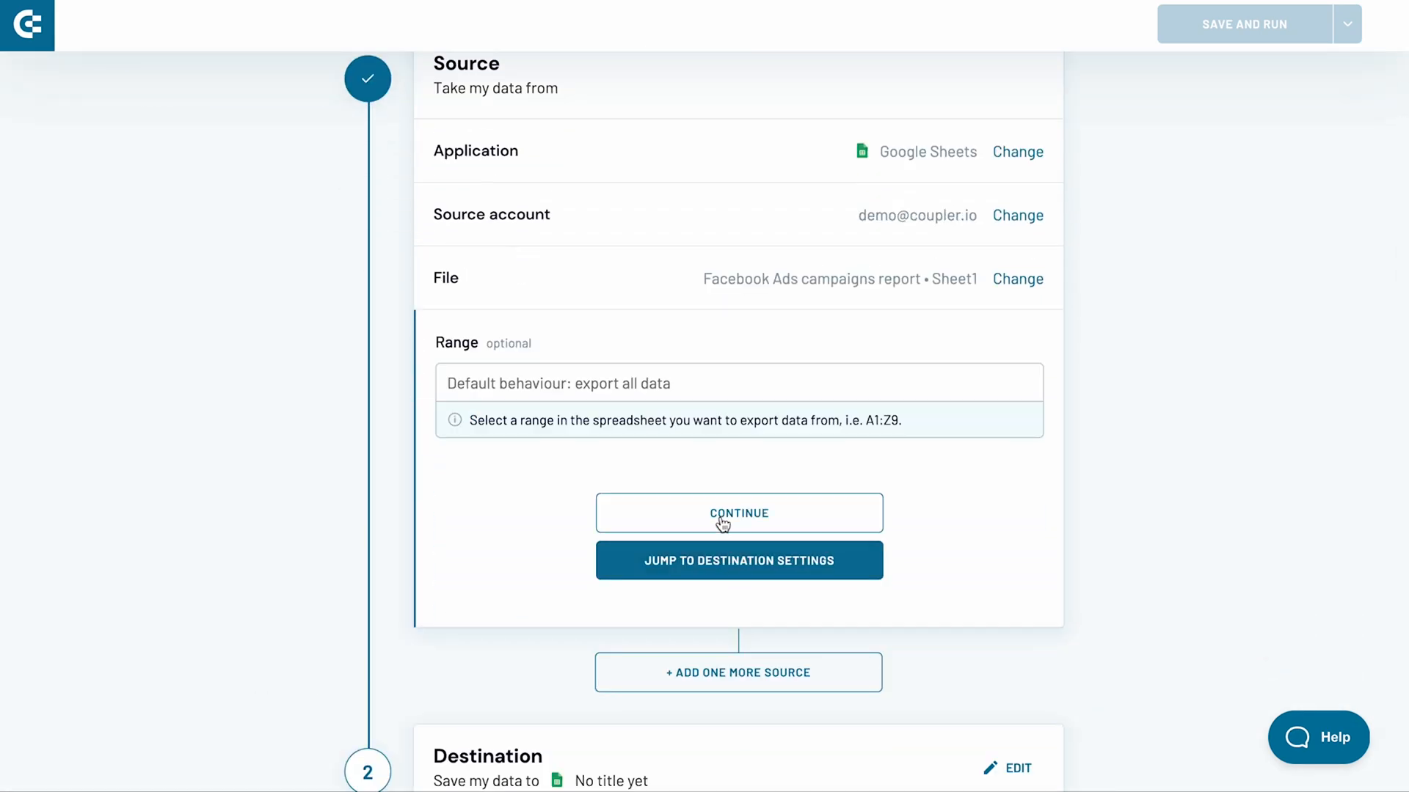
pyautogui.click(738, 514)
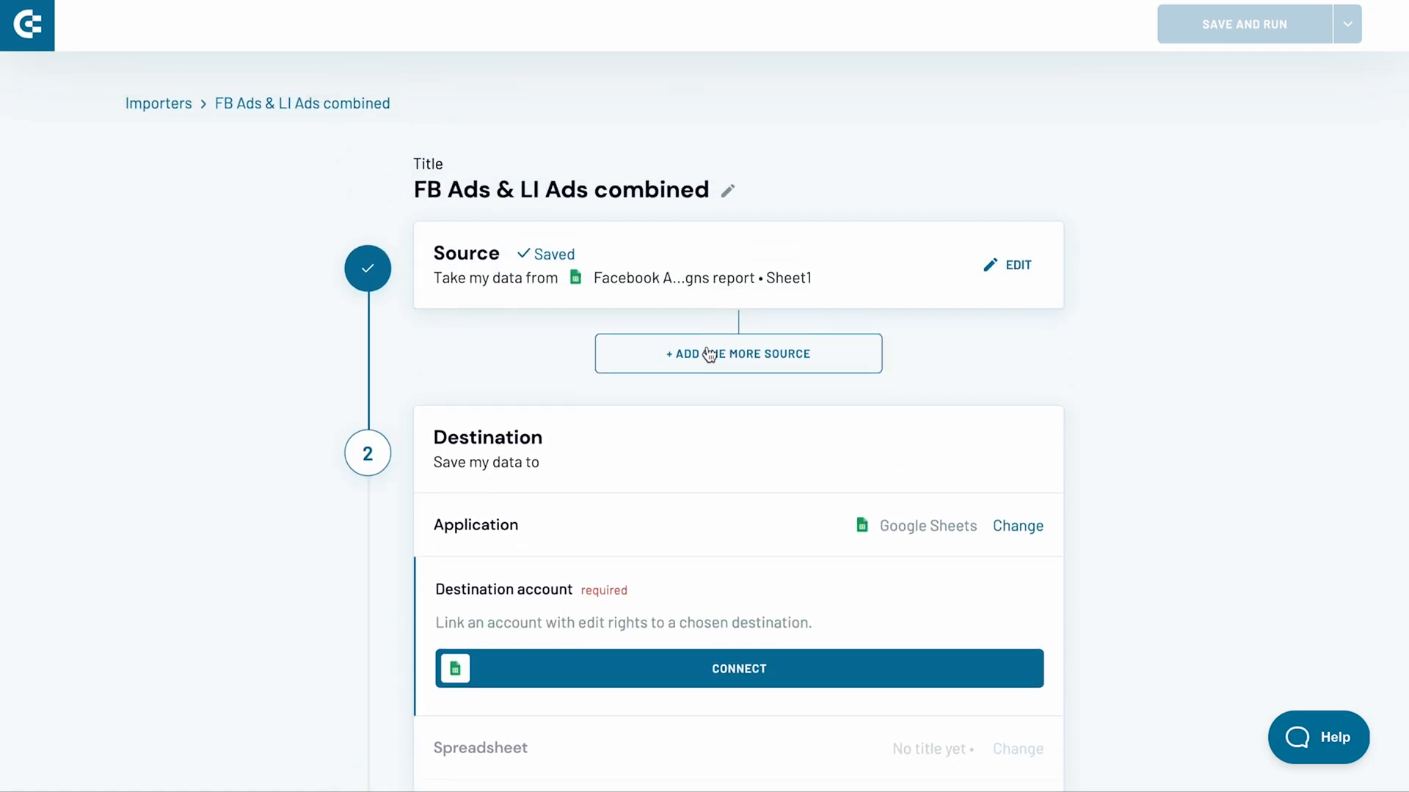
# Add a second Google Sheets source using Sheet1 of the LinkedIn Ads campaigns report.
pyautogui.click(738, 354)
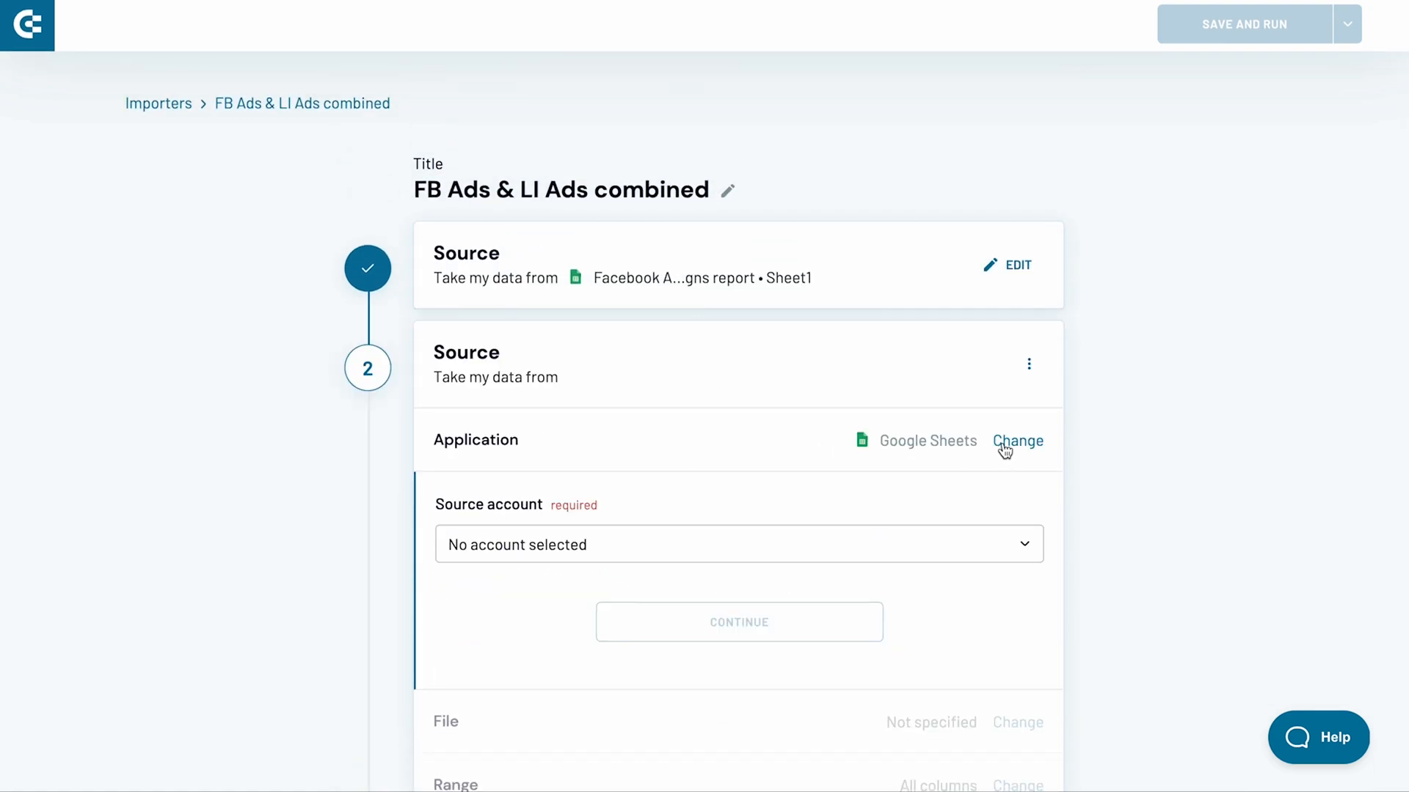
pyautogui.click(1018, 441)
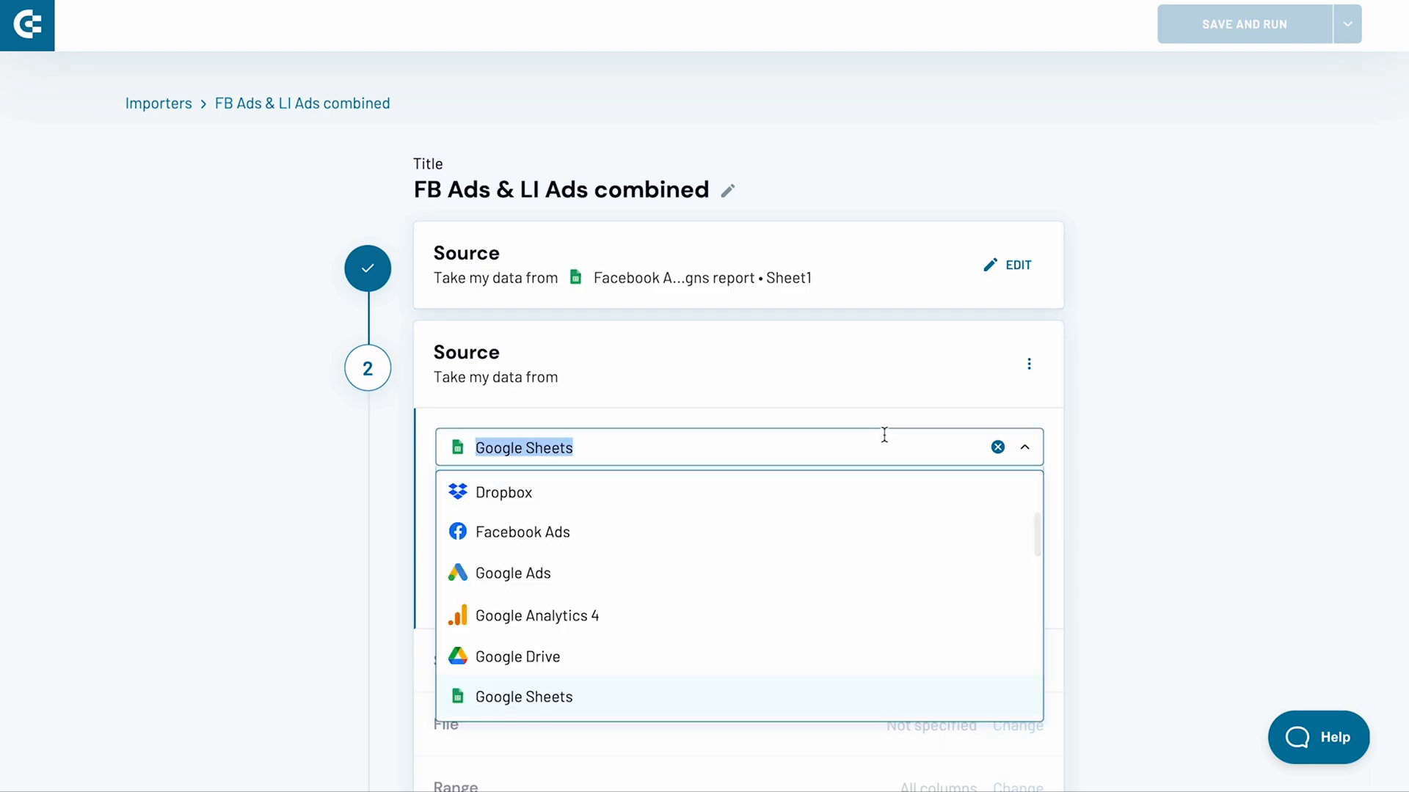
pyautogui.click(522, 695)
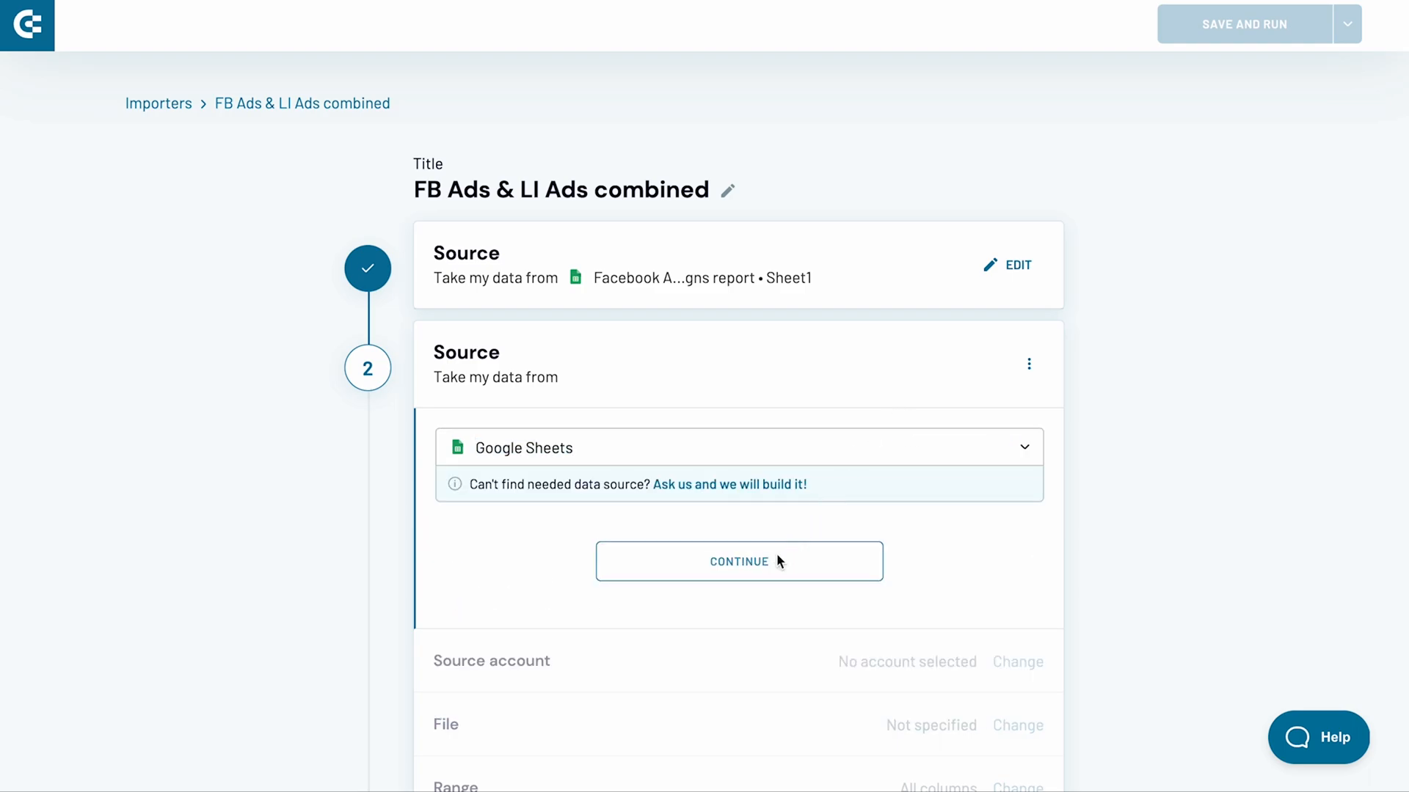
pyautogui.click(738, 560)
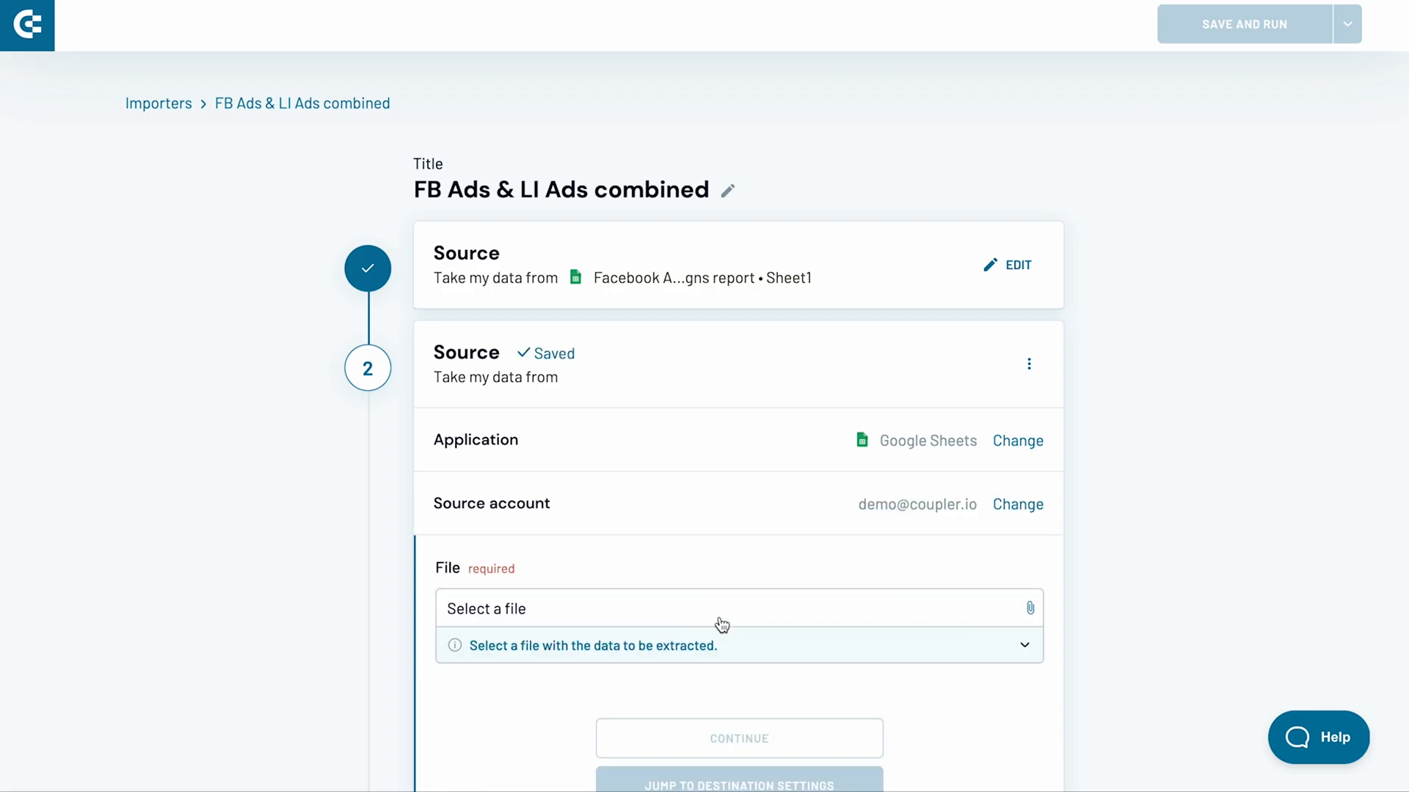
pyautogui.click(723, 609)
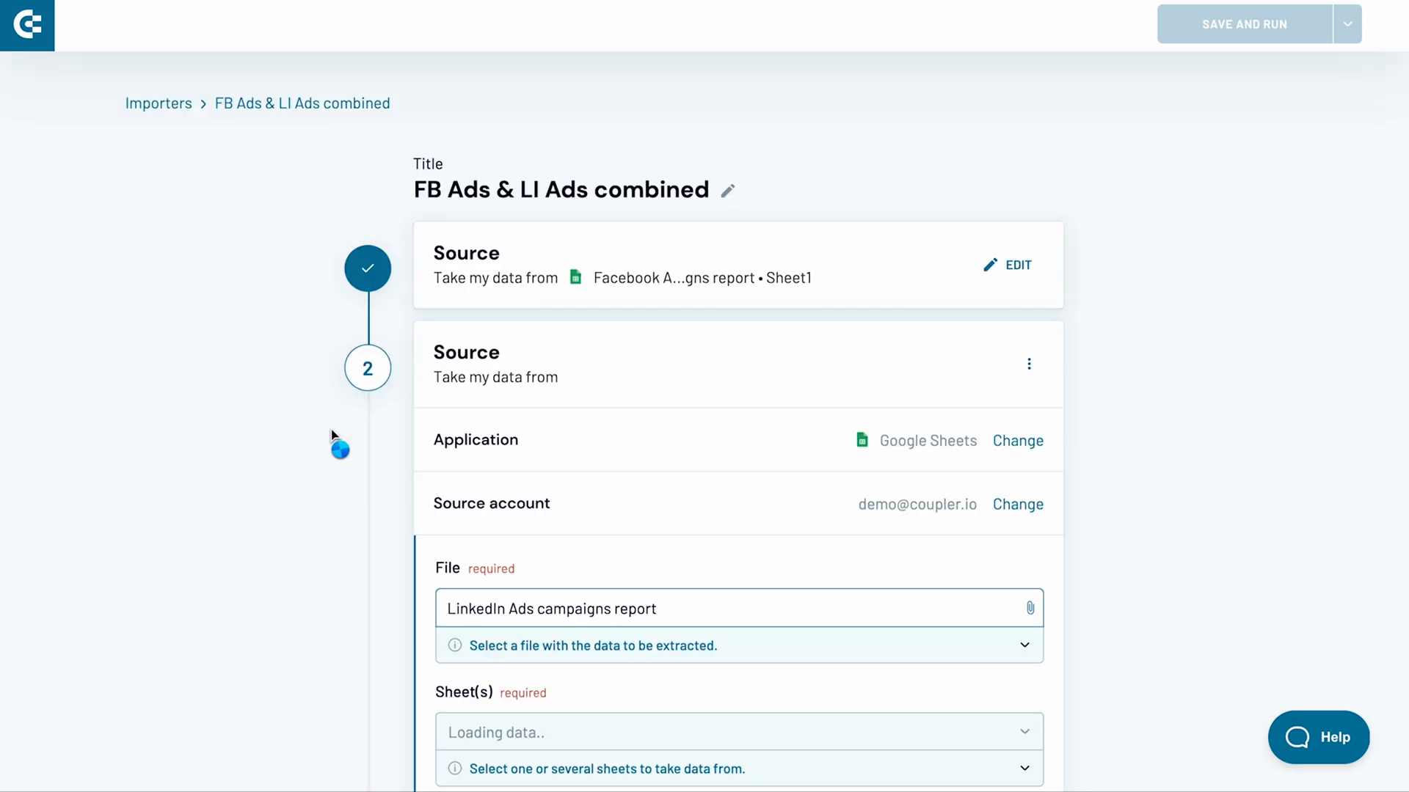
pyautogui.scroll(-3)
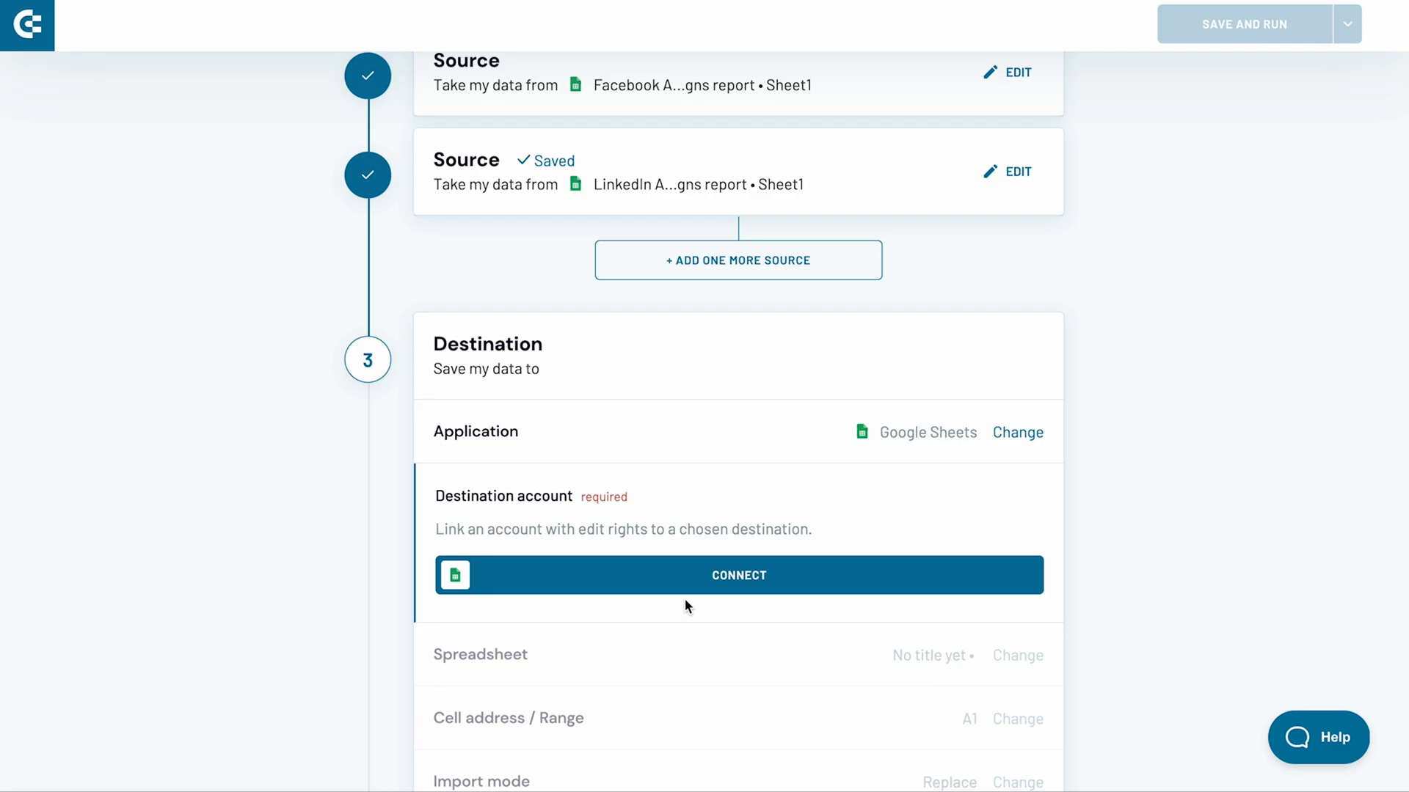
# Connect the Google account and set Overall ad campaigns report as the destination file.
pyautogui.click(738, 575)
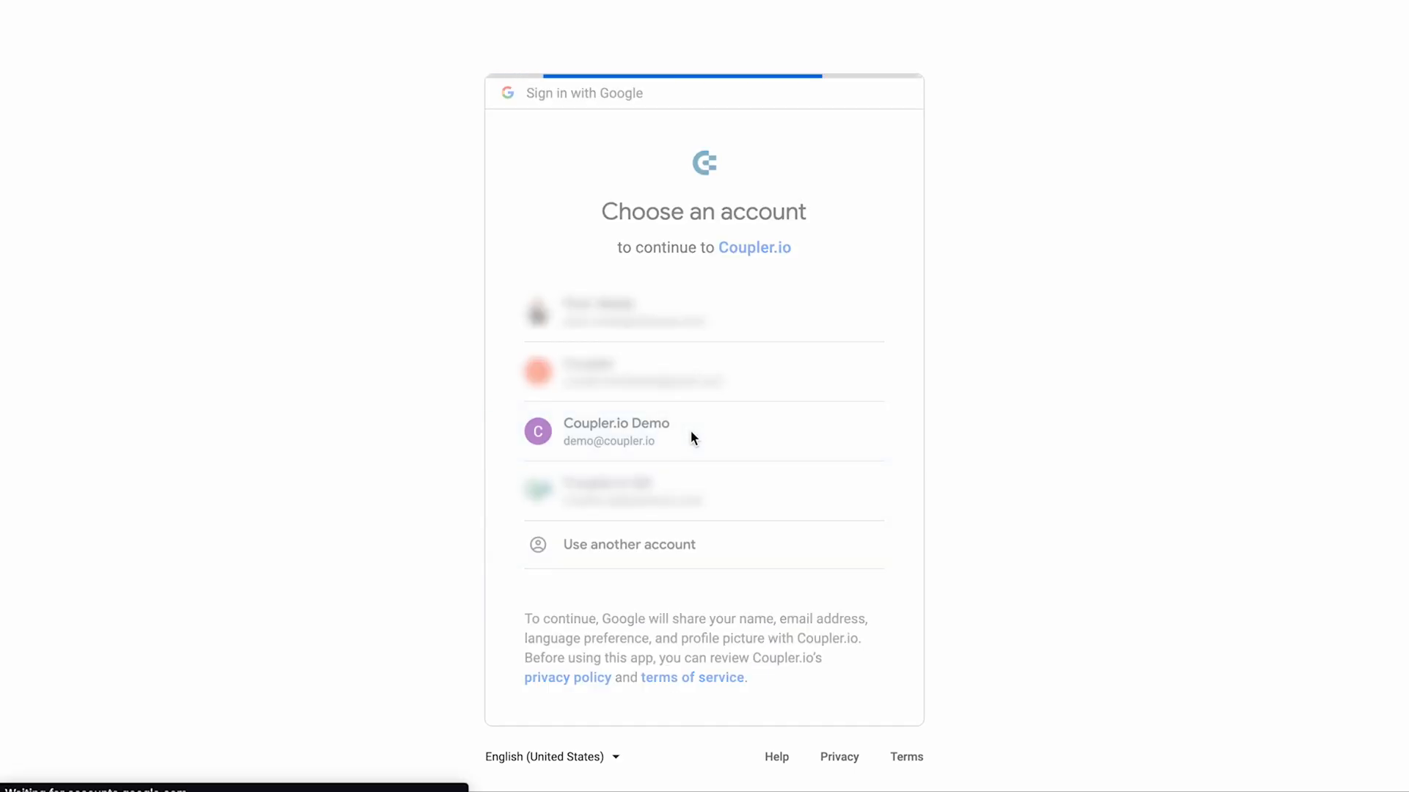
pyautogui.click(615, 431)
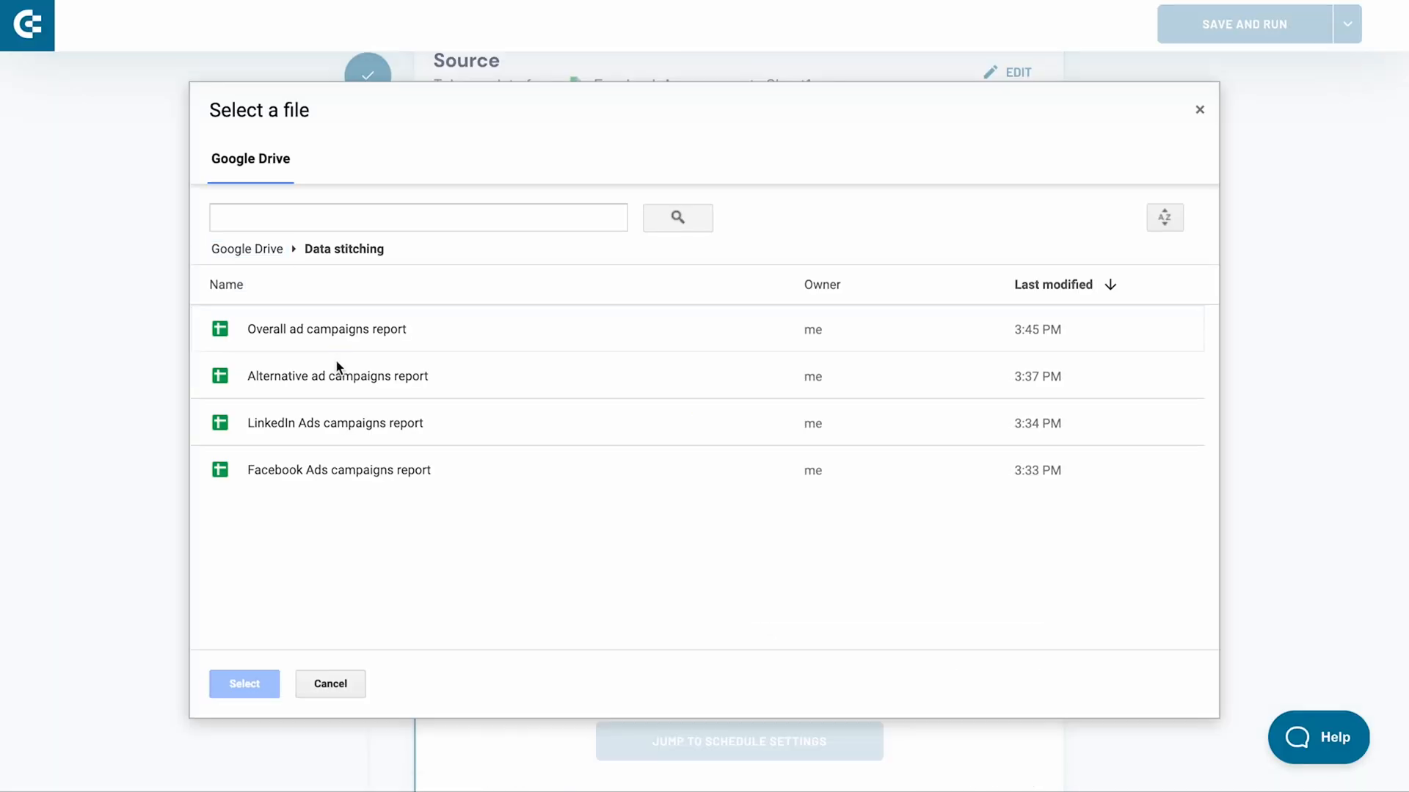
pyautogui.click(244, 684)
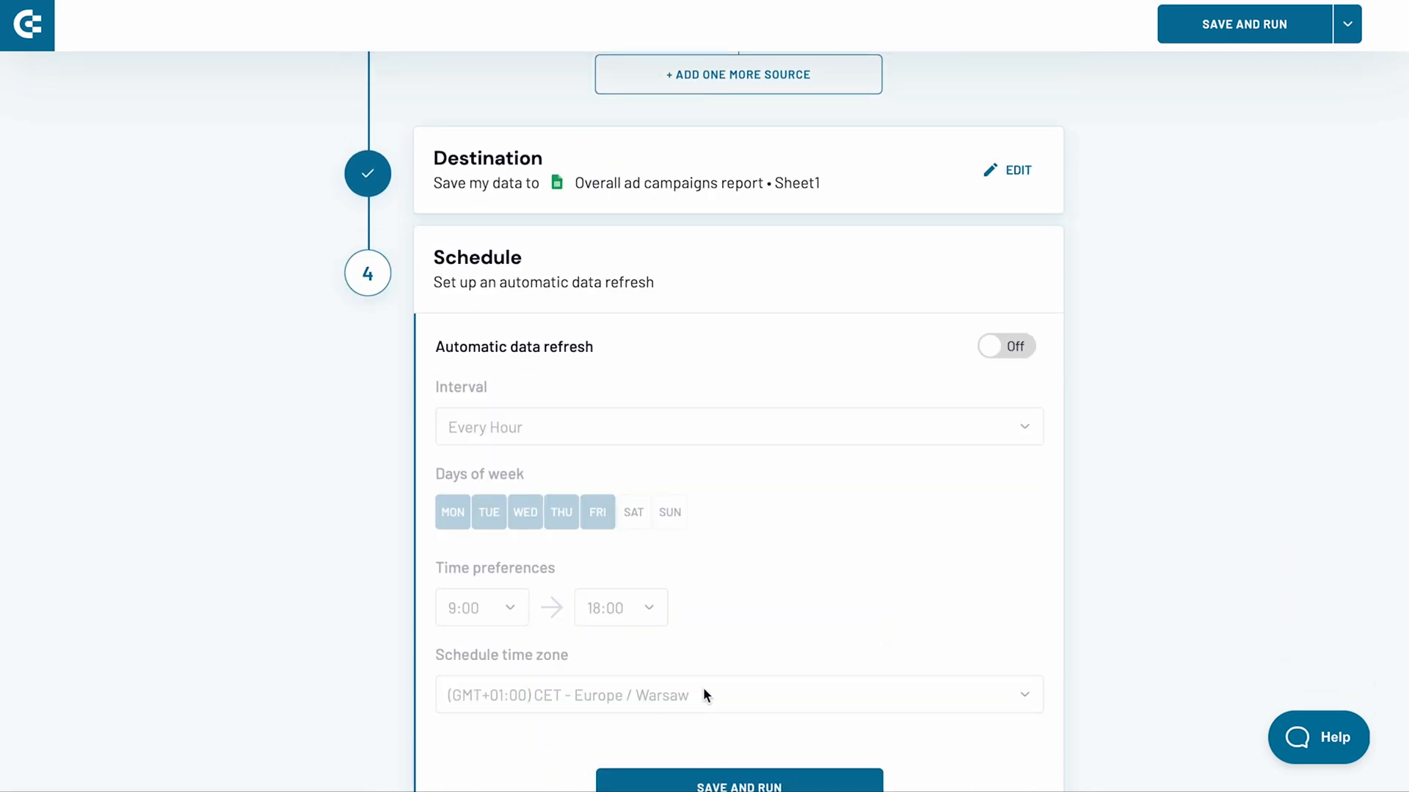
# Enable hourly Mon–Fri 9:00–18:00 automatic refresh, then save and run the importer.
pyautogui.click(1007, 346)
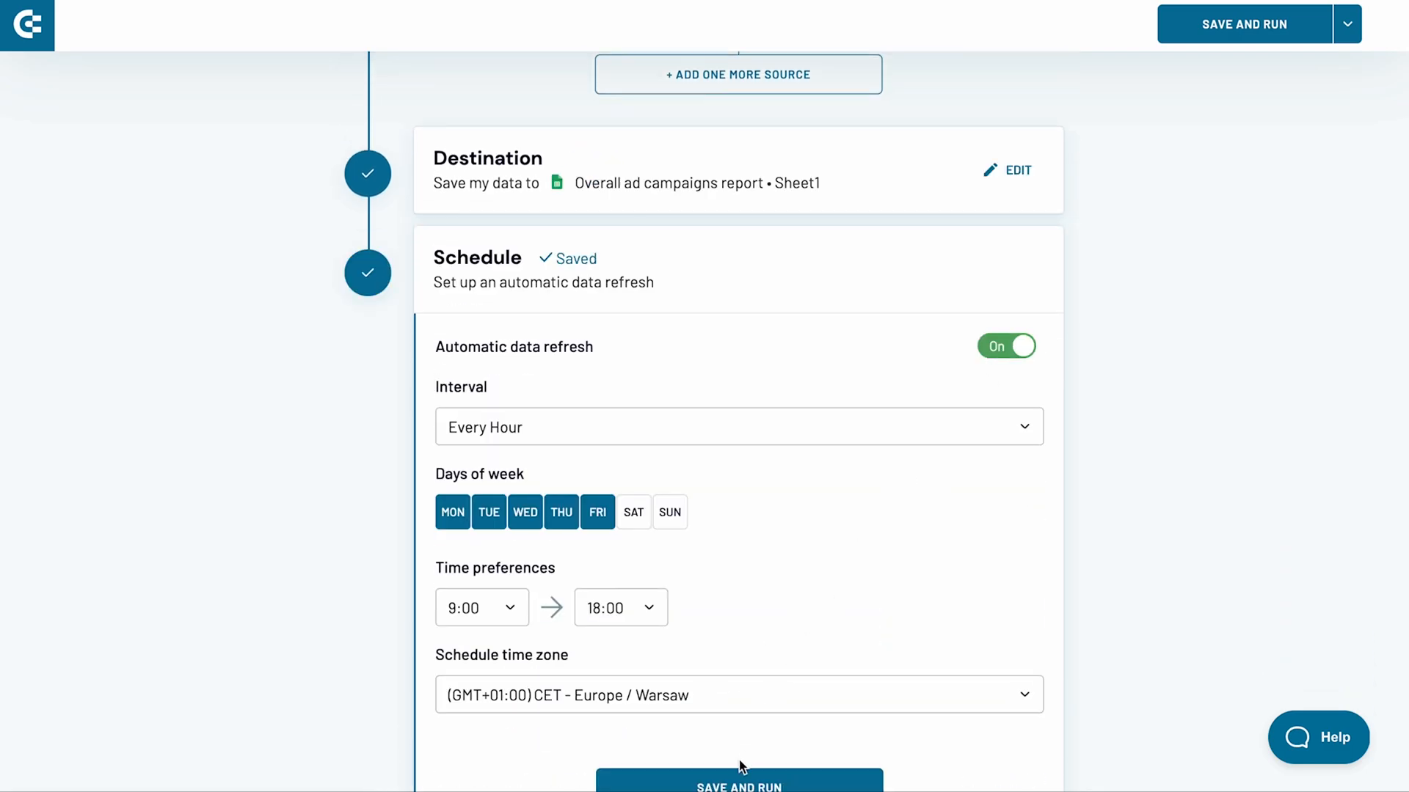
pyautogui.click(738, 782)
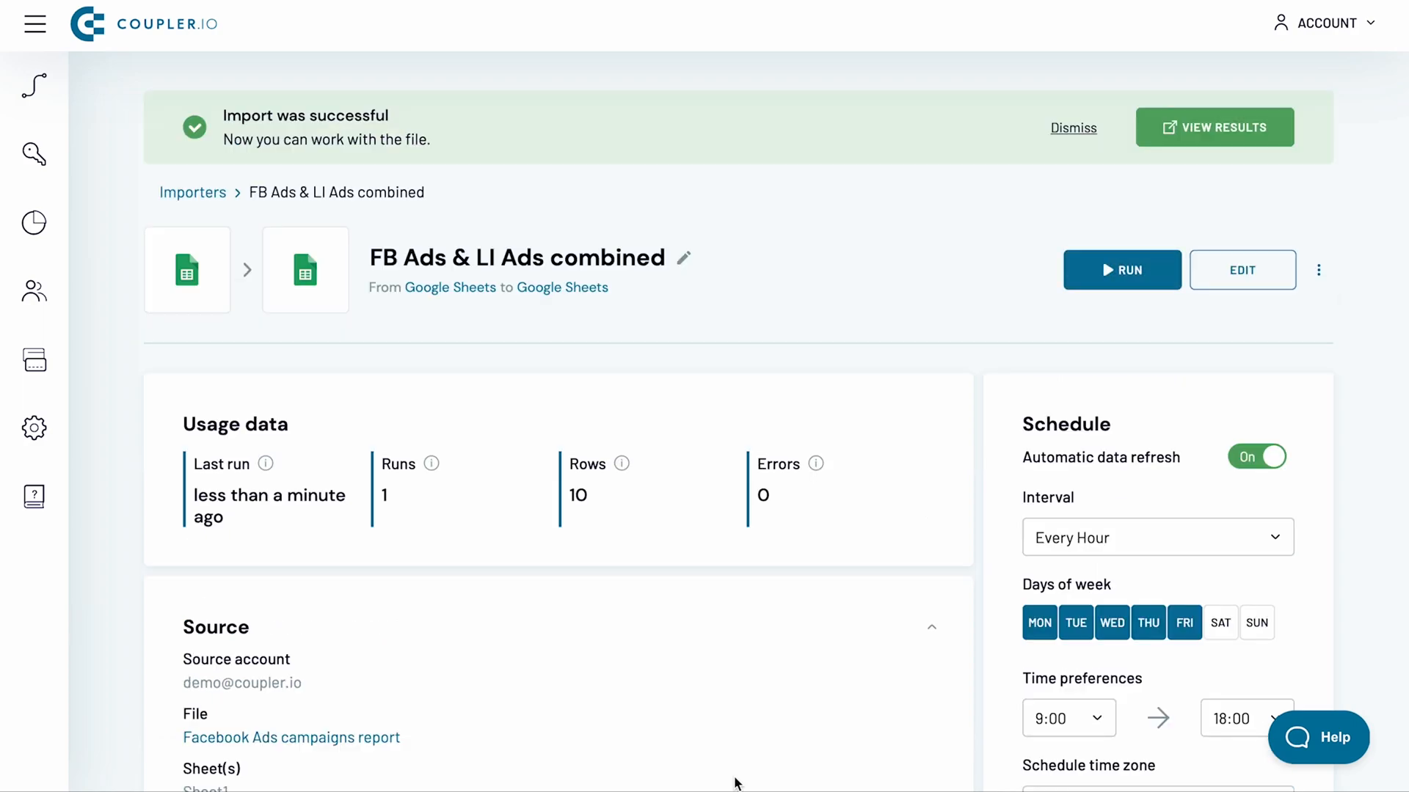
pyautogui.moveTo(1165, 238)
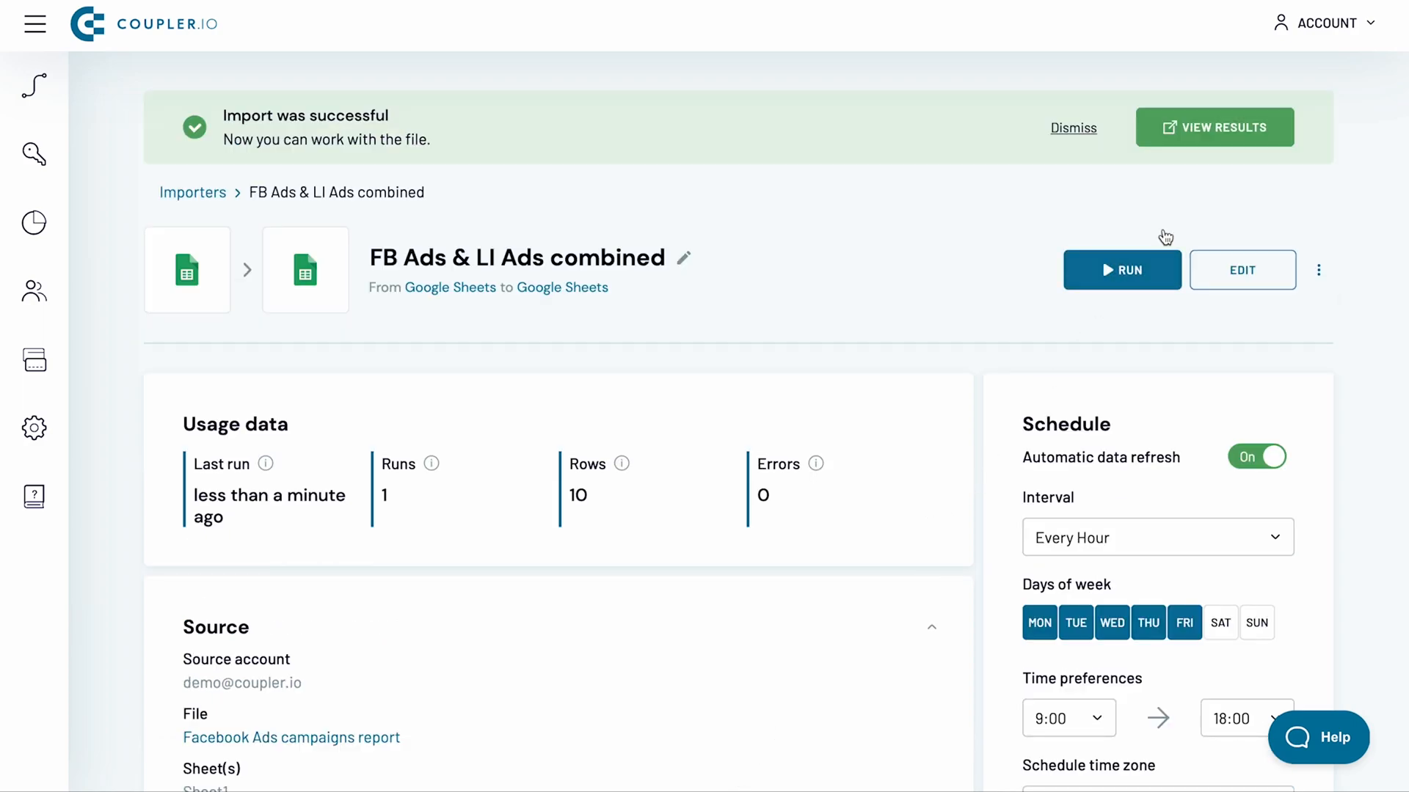
pyautogui.click(1214, 127)
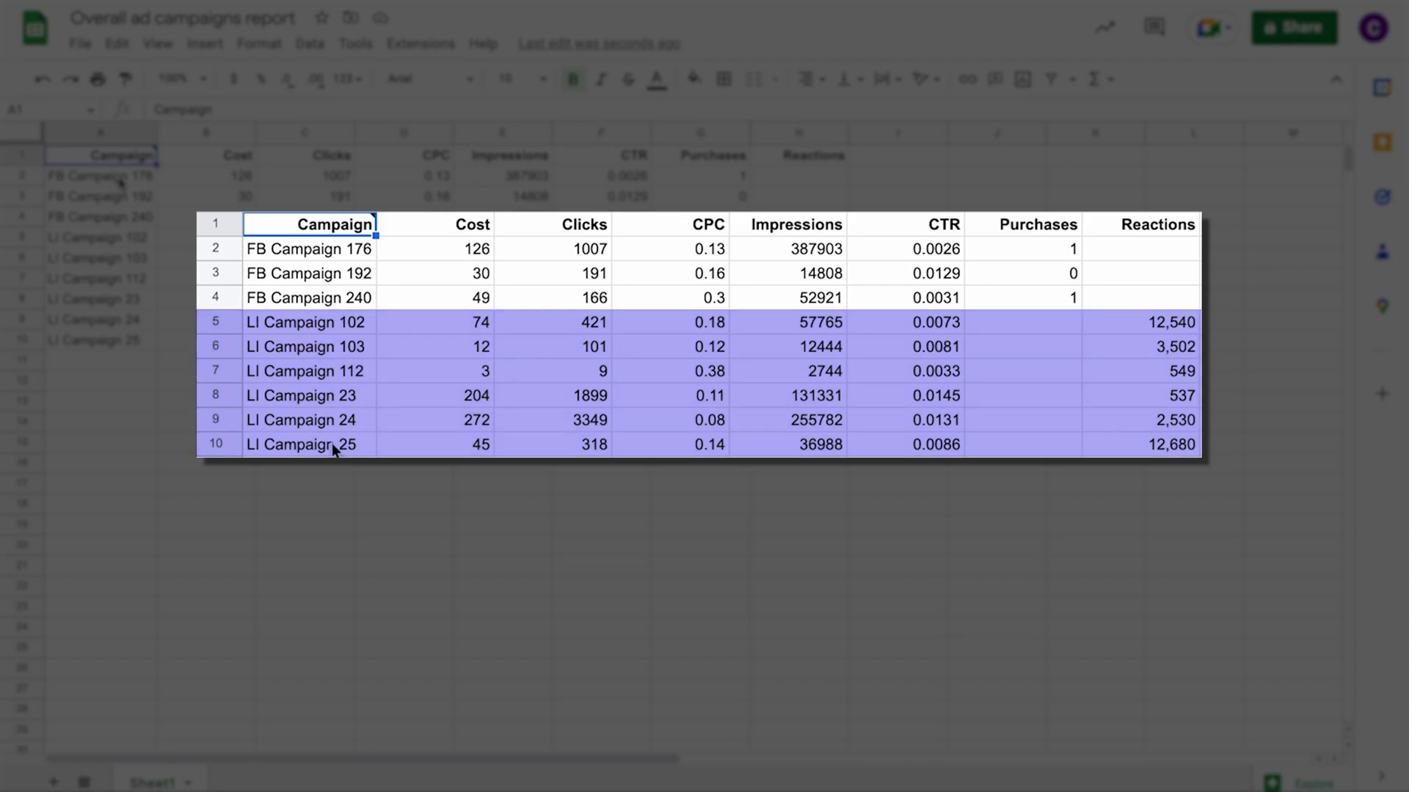
pyautogui.click(1022, 223)
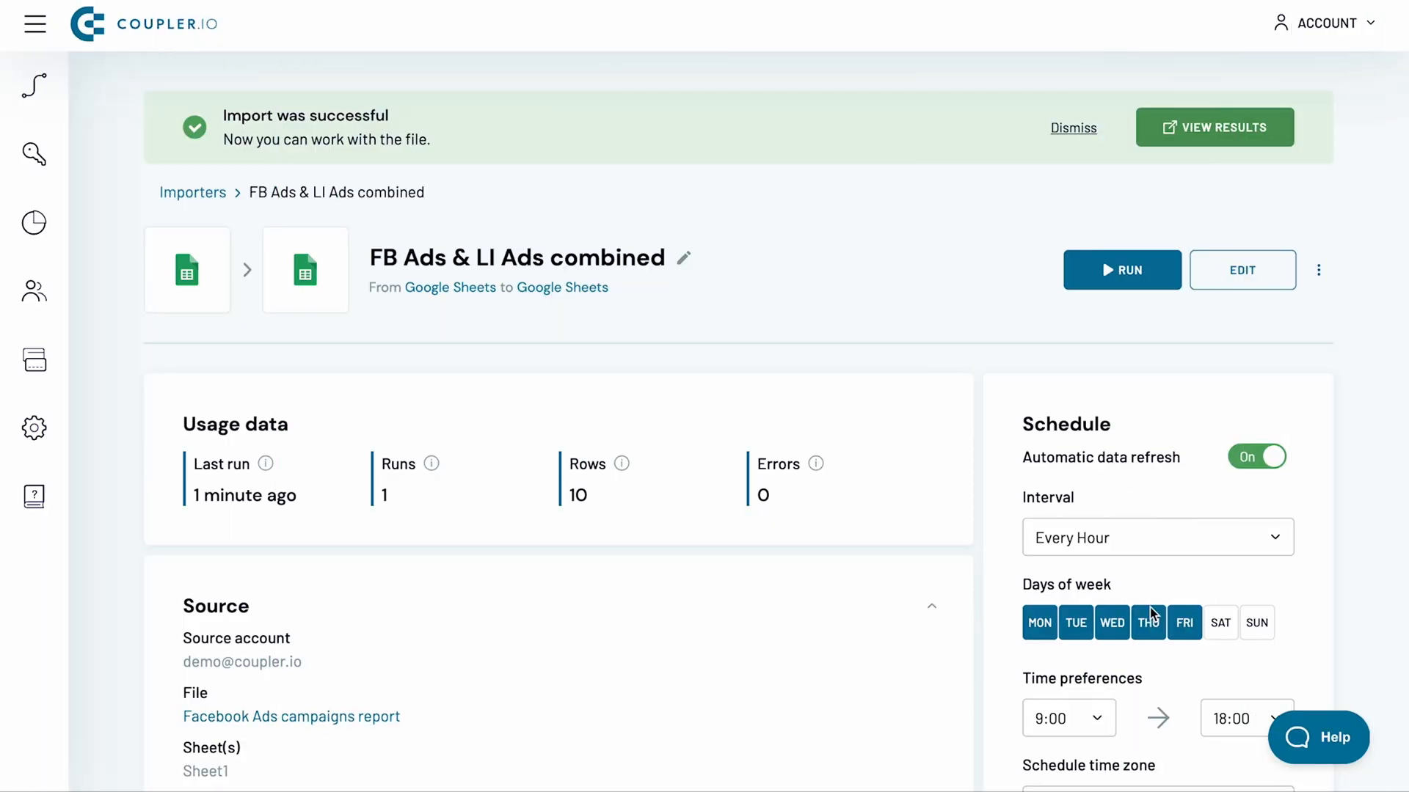
# Review the stitching help article and support options, then go to the data analytics Services page.
pyautogui.click(1319, 737)
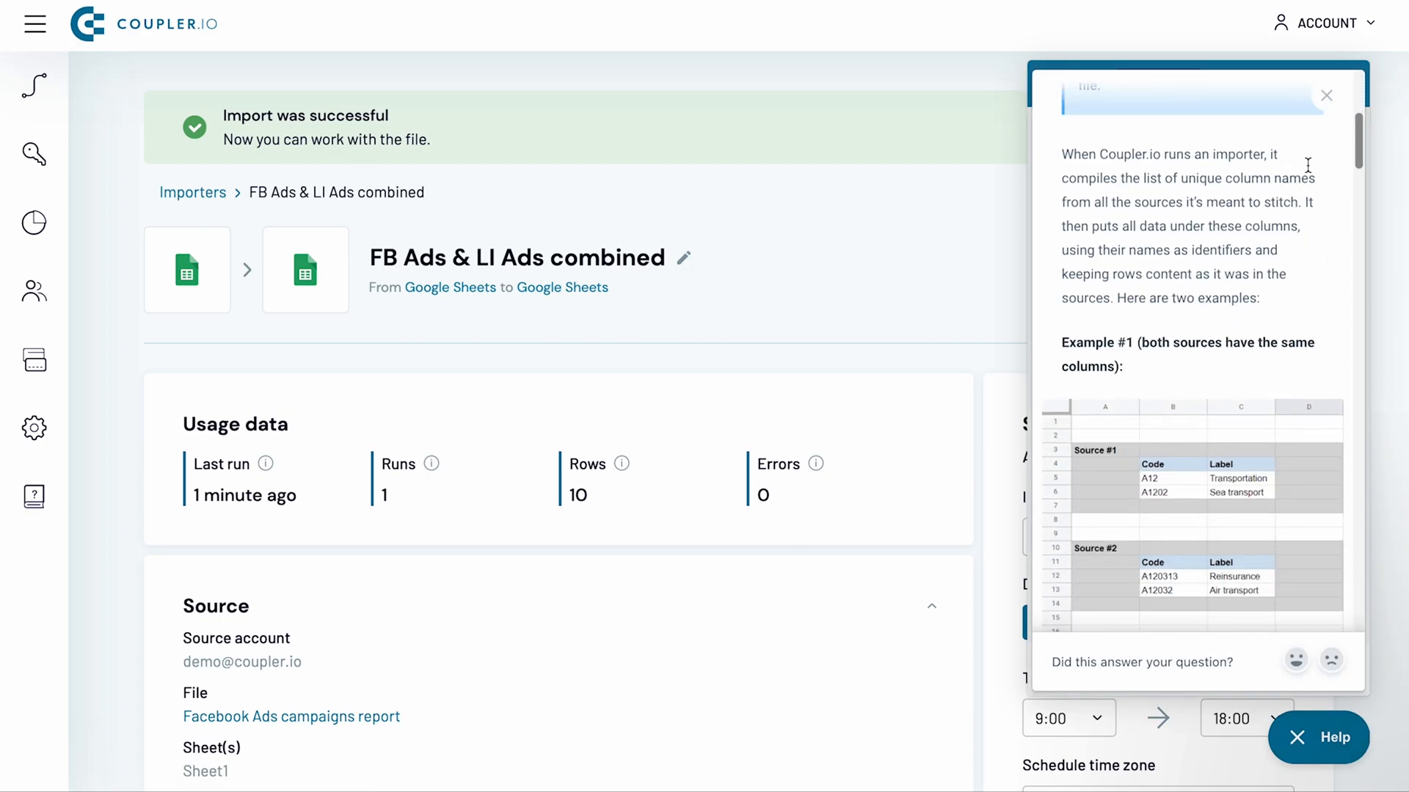
pyautogui.click(1248, 82)
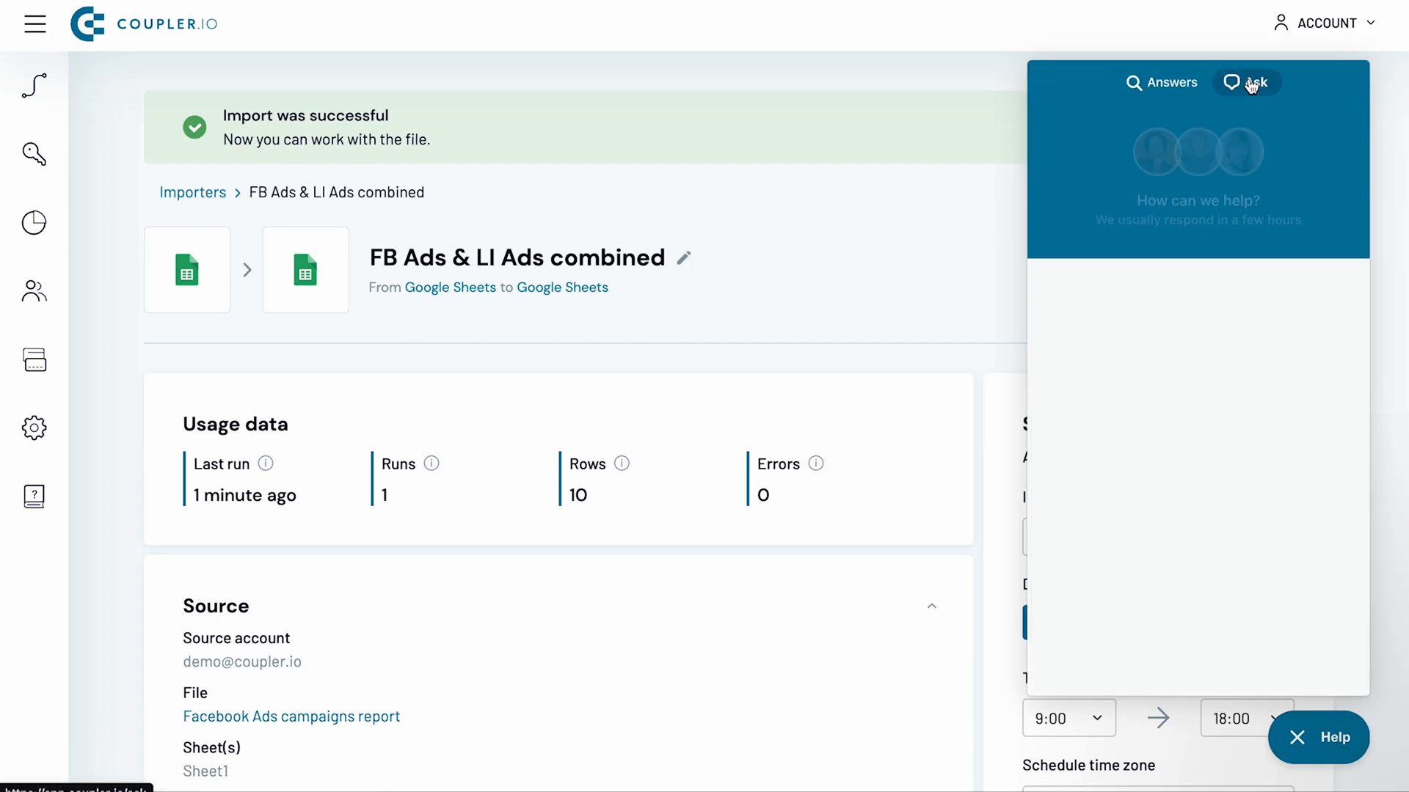
pyautogui.click(1245, 83)
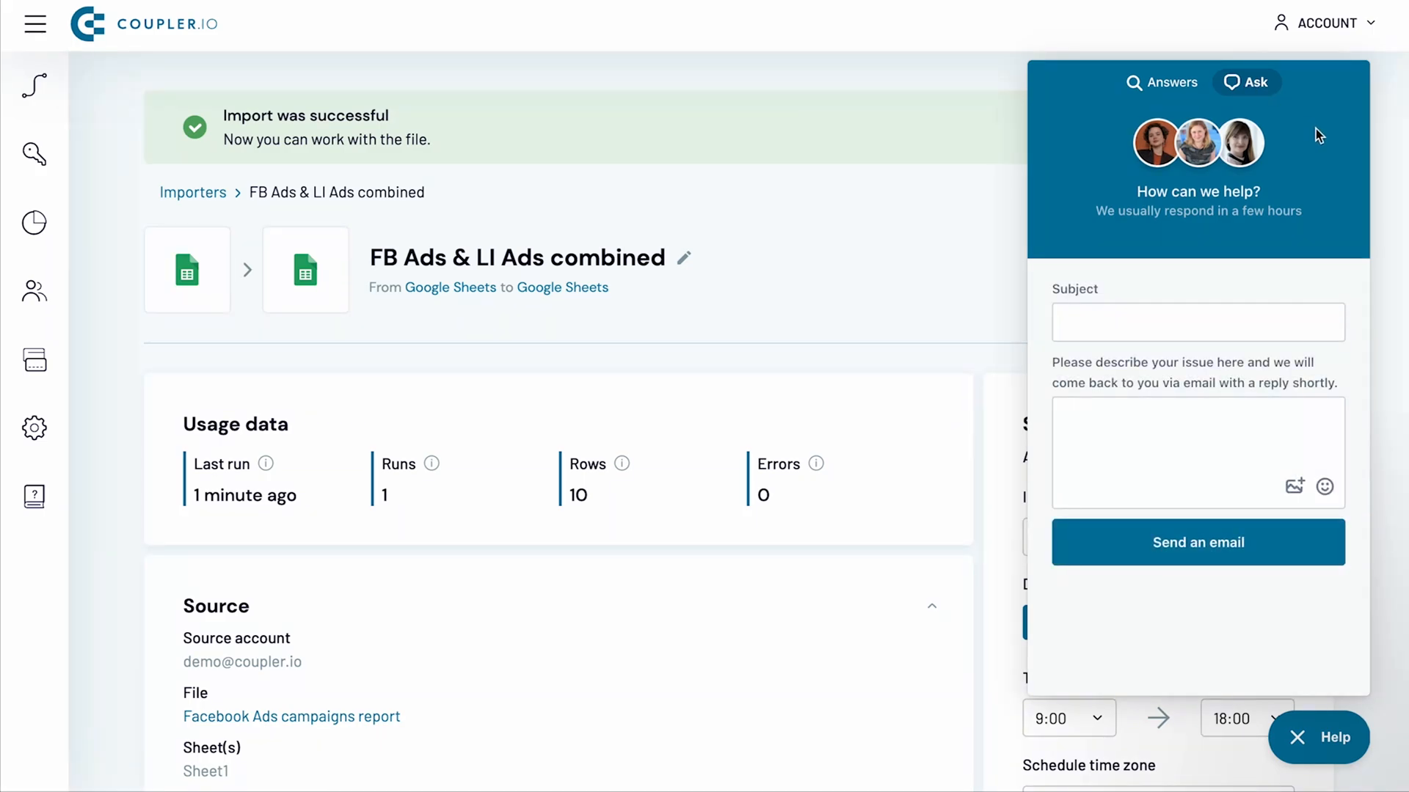
pyautogui.click(983, 22)
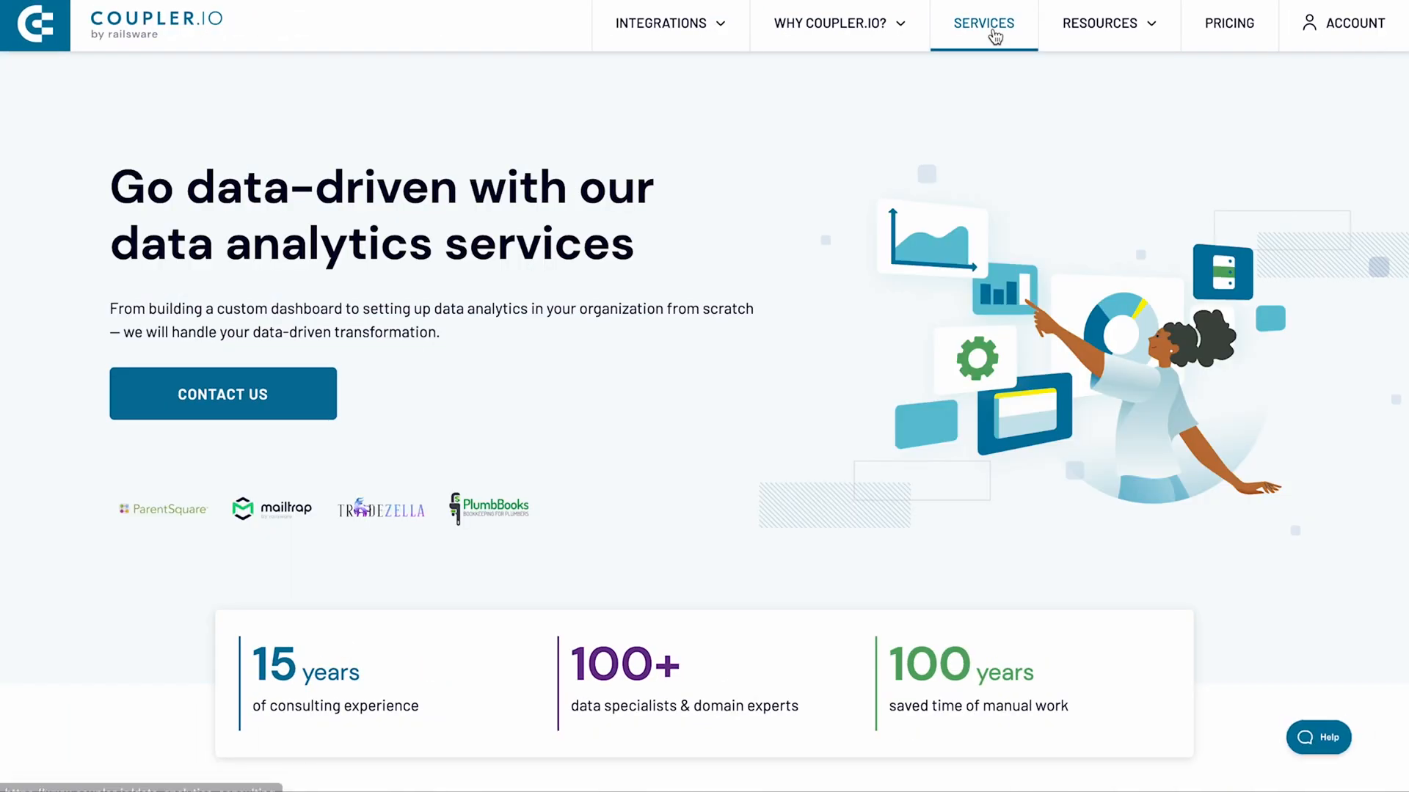
pyautogui.scroll(-3)
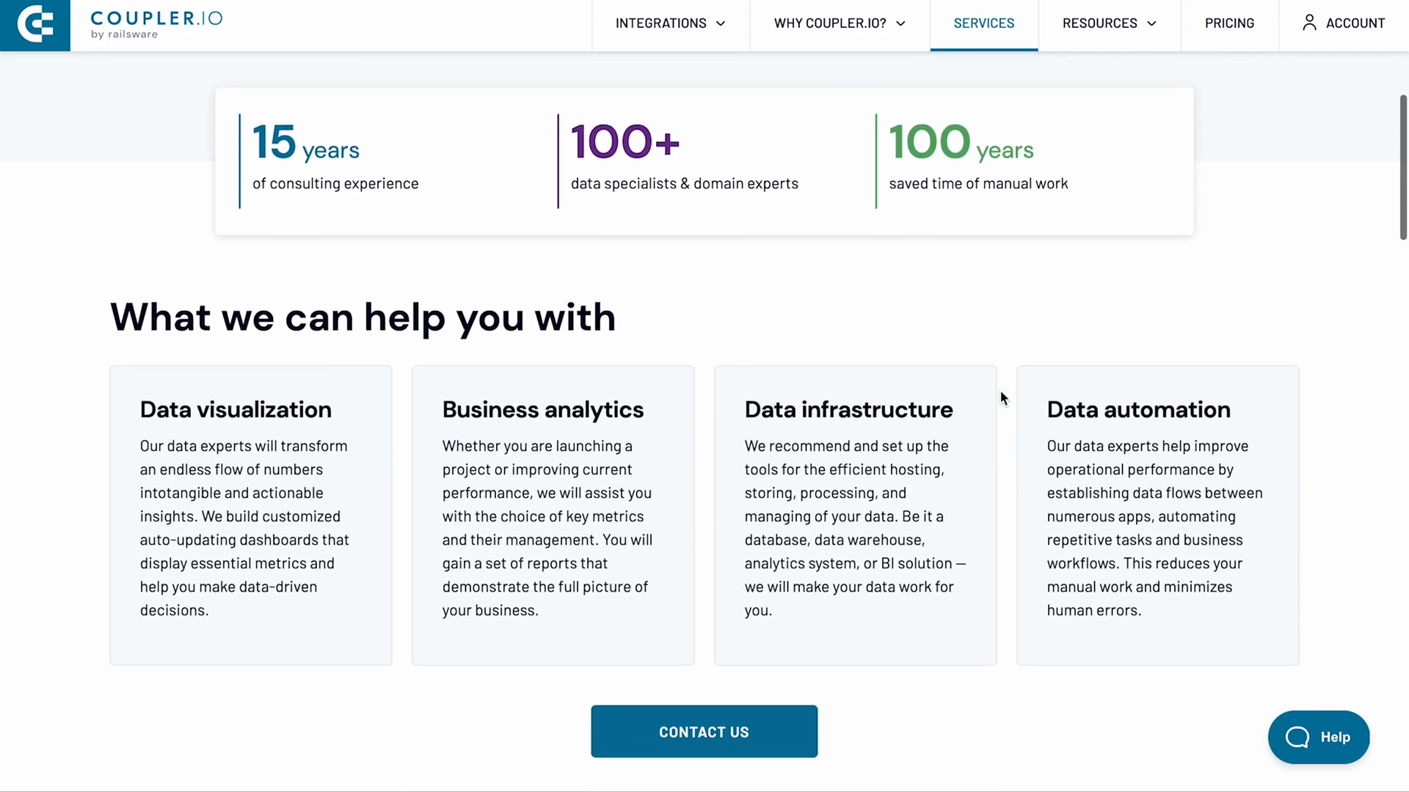
pyautogui.scroll(-3)
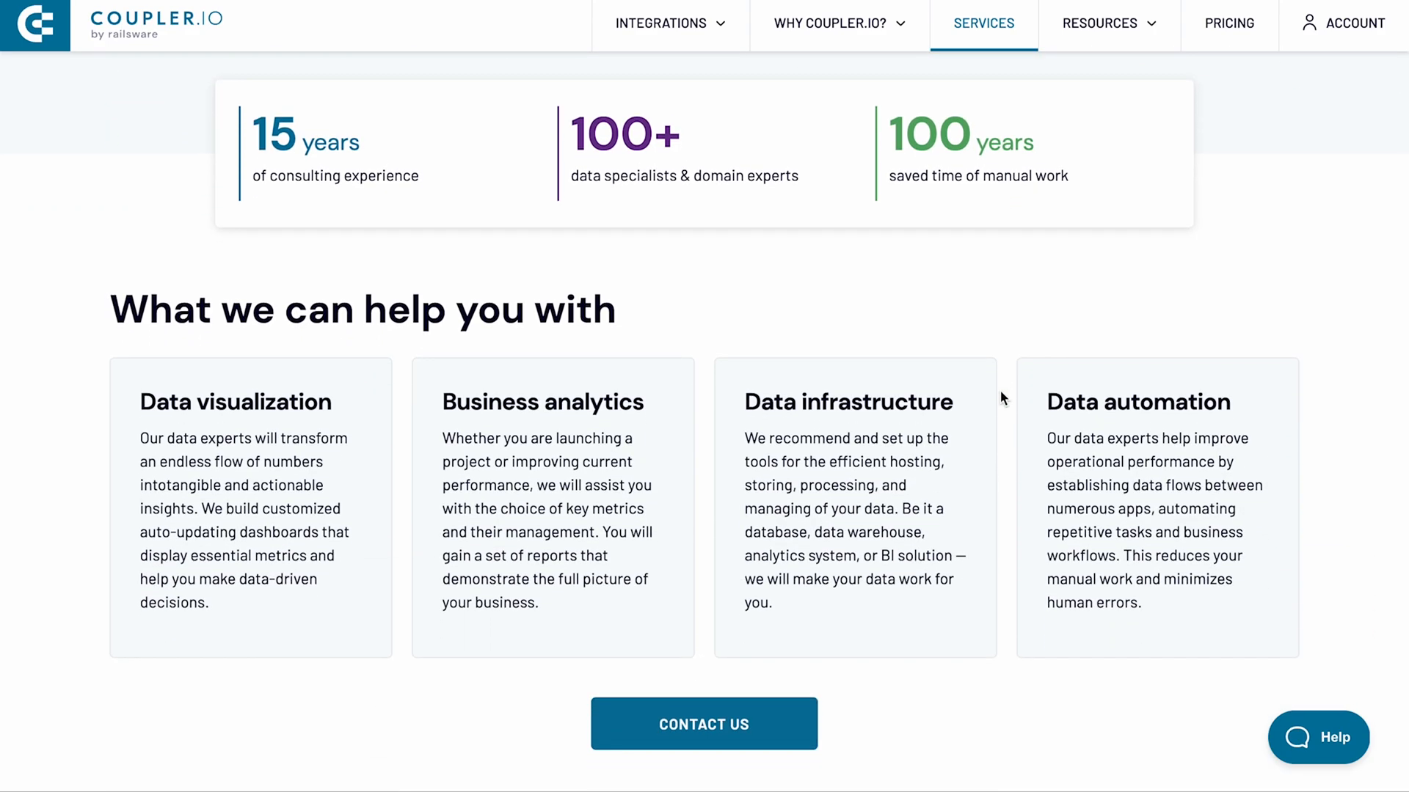